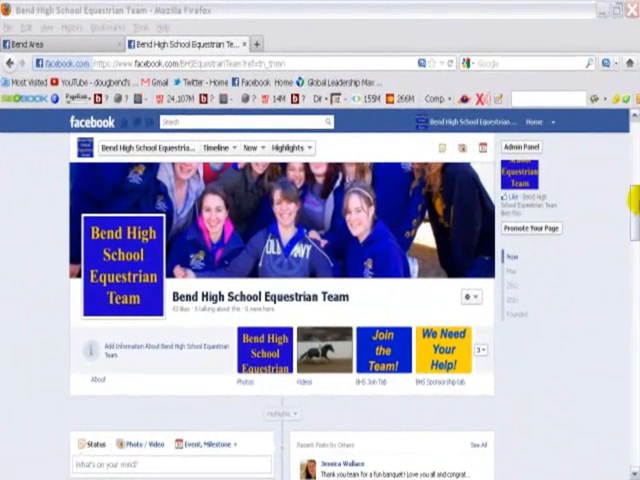
mouse_move(621, 245)
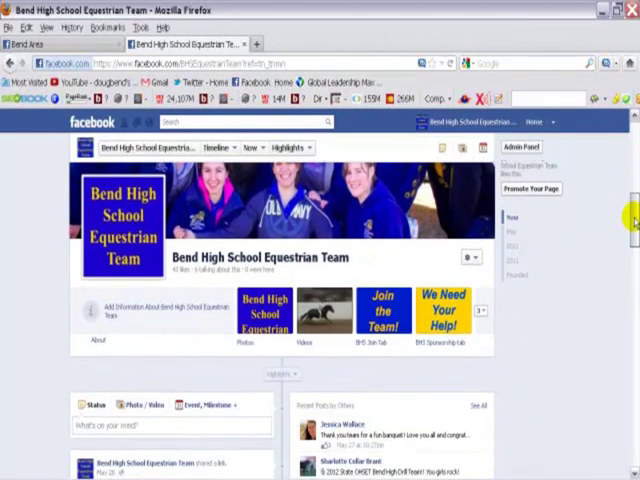
Scroll down the team page to the status box.
scroll(down, 3)
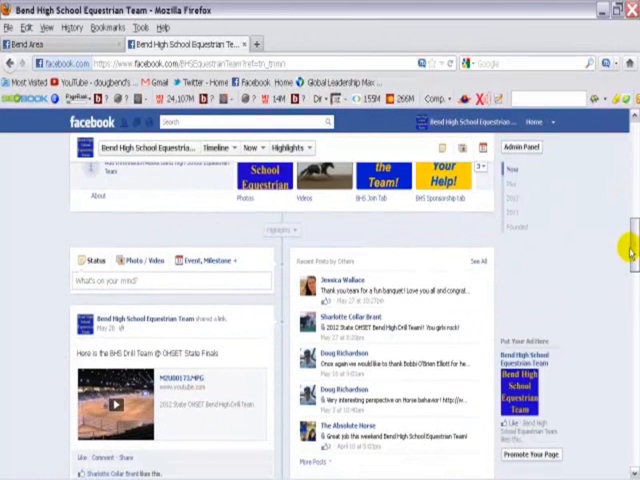
scroll(down, 3)
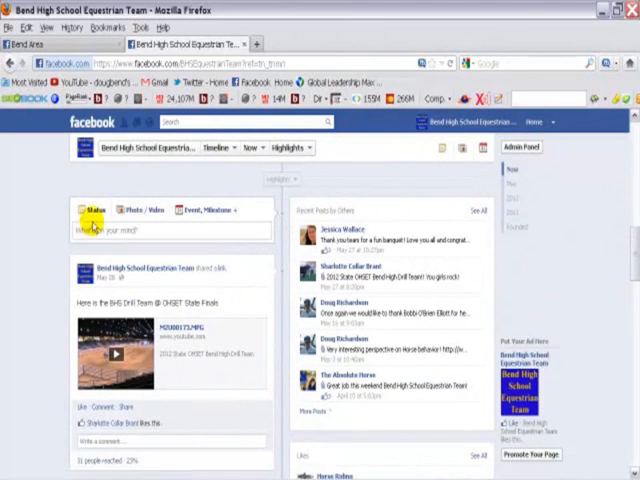
mouse_move(90, 211)
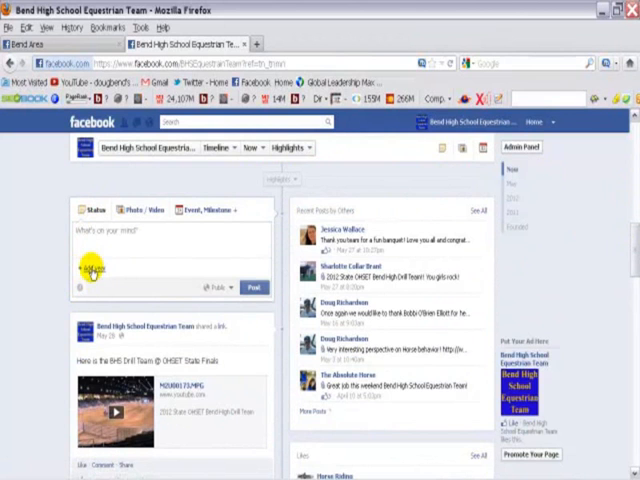
Set the post's publish date to July 4, 2012 and add a publish time.
click(90, 269)
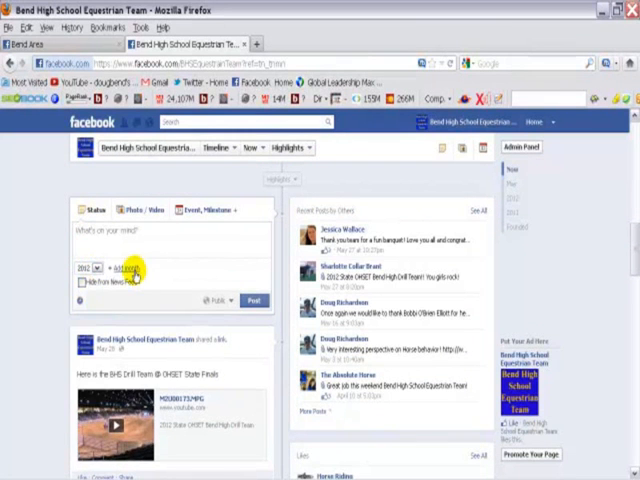
click(121, 268)
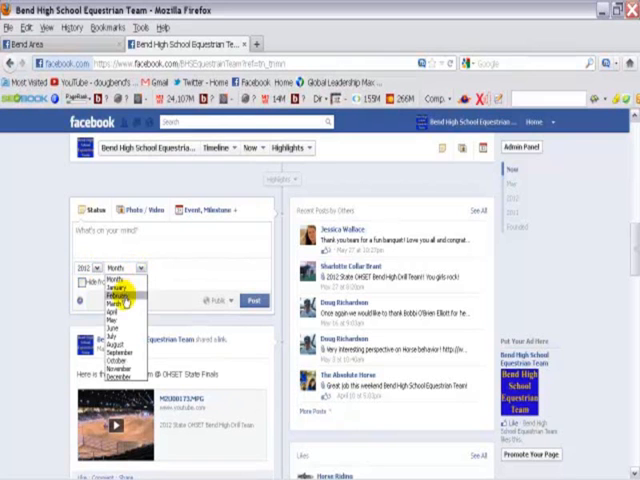
click(117, 332)
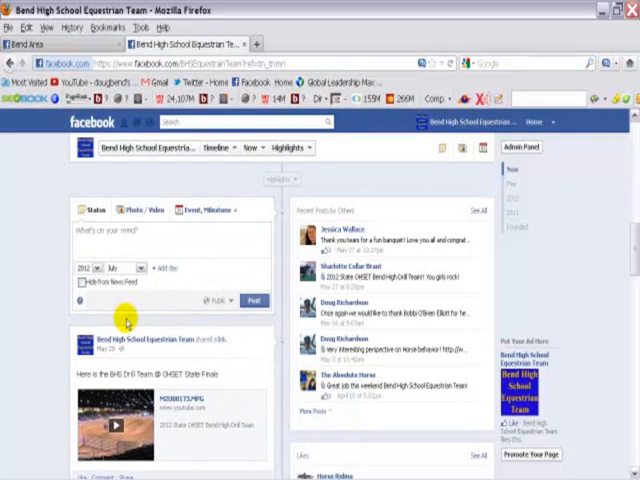
click(160, 268)
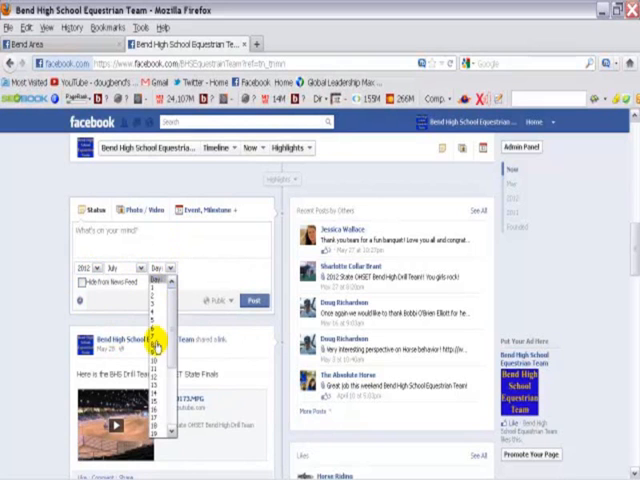
click(160, 341)
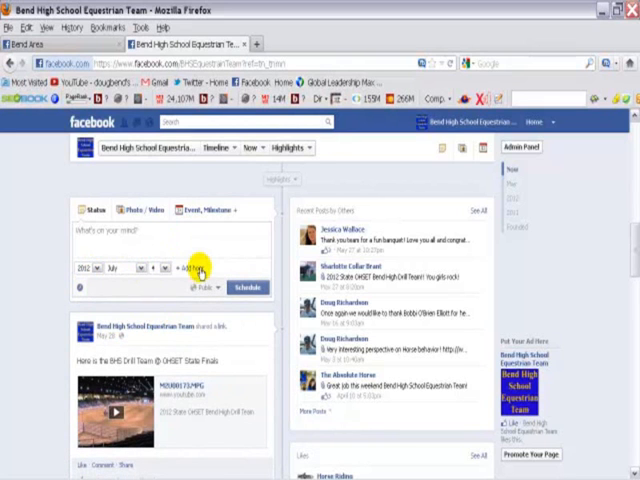
click(195, 271)
text(Ha)
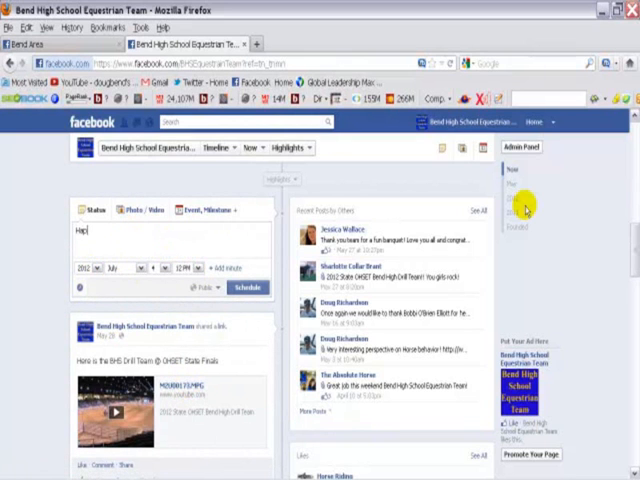
Finish the status text as 'Happy 4th' and submit it with Schedule.
text(py)
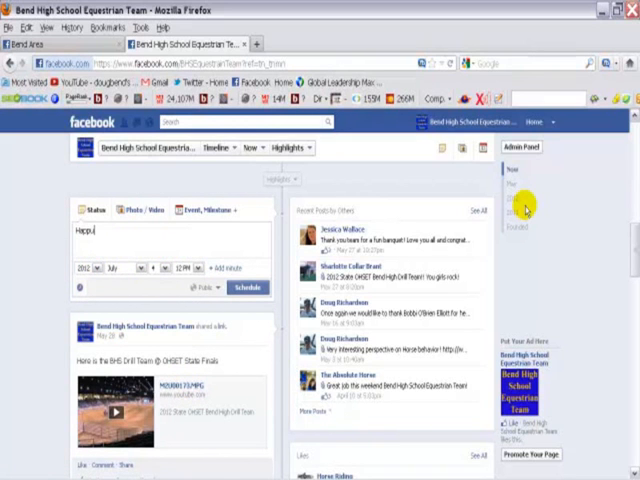
key(BackSpace)
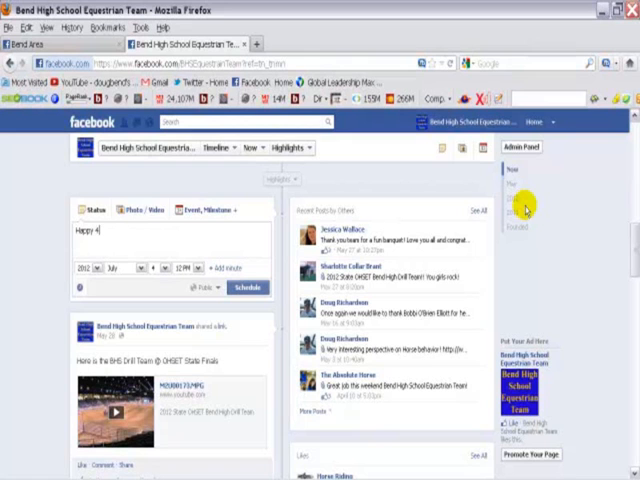
text(th)
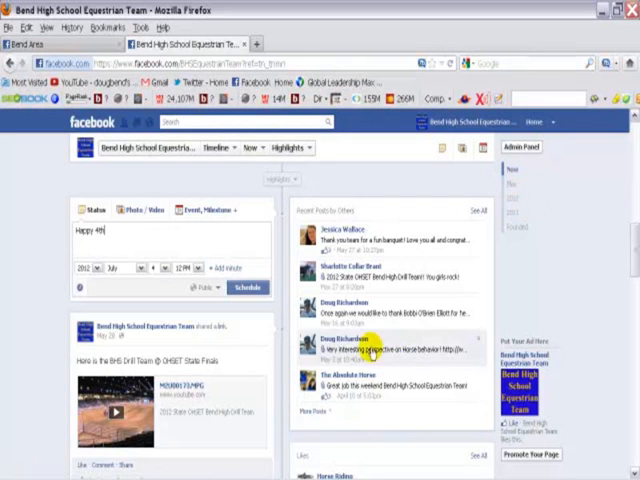
click(247, 288)
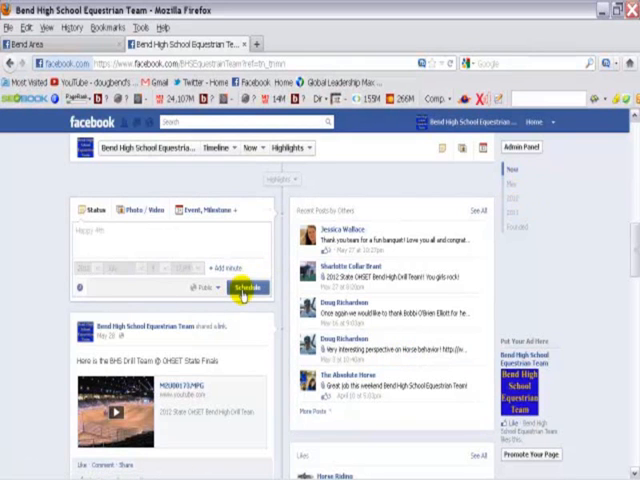
Close the confirmation that 'Happy 4th' is scheduled for July 4, 2012, 12:00pm.
click(246, 287)
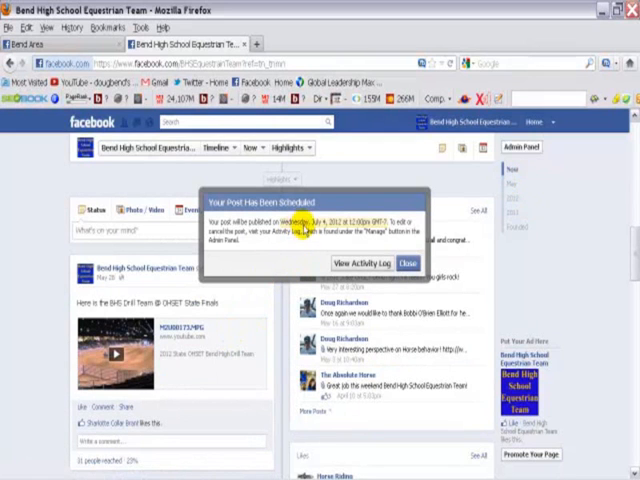
mouse_move(374, 237)
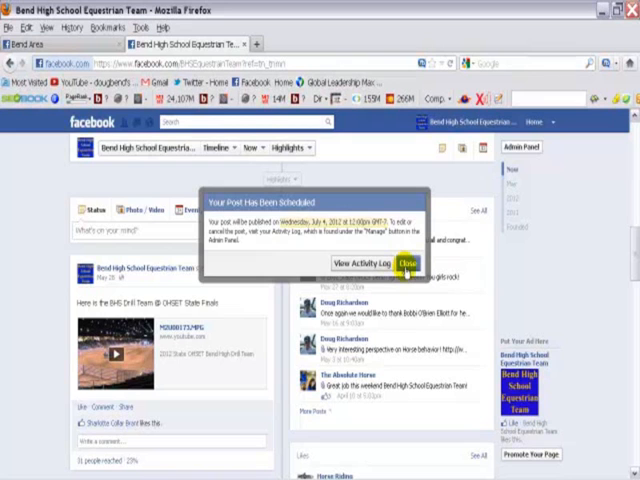
click(406, 262)
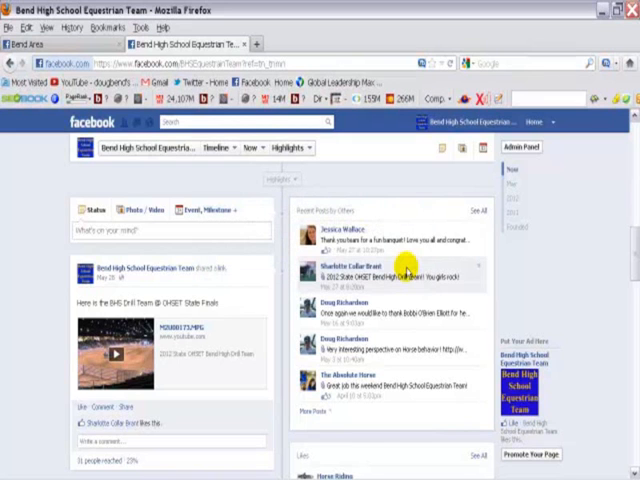
mouse_move(351, 181)
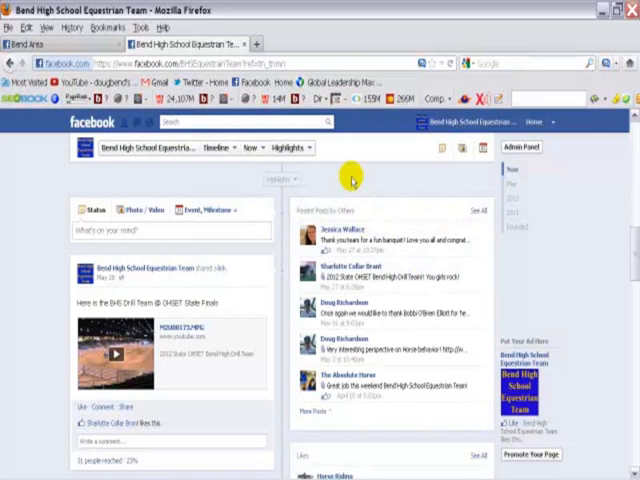